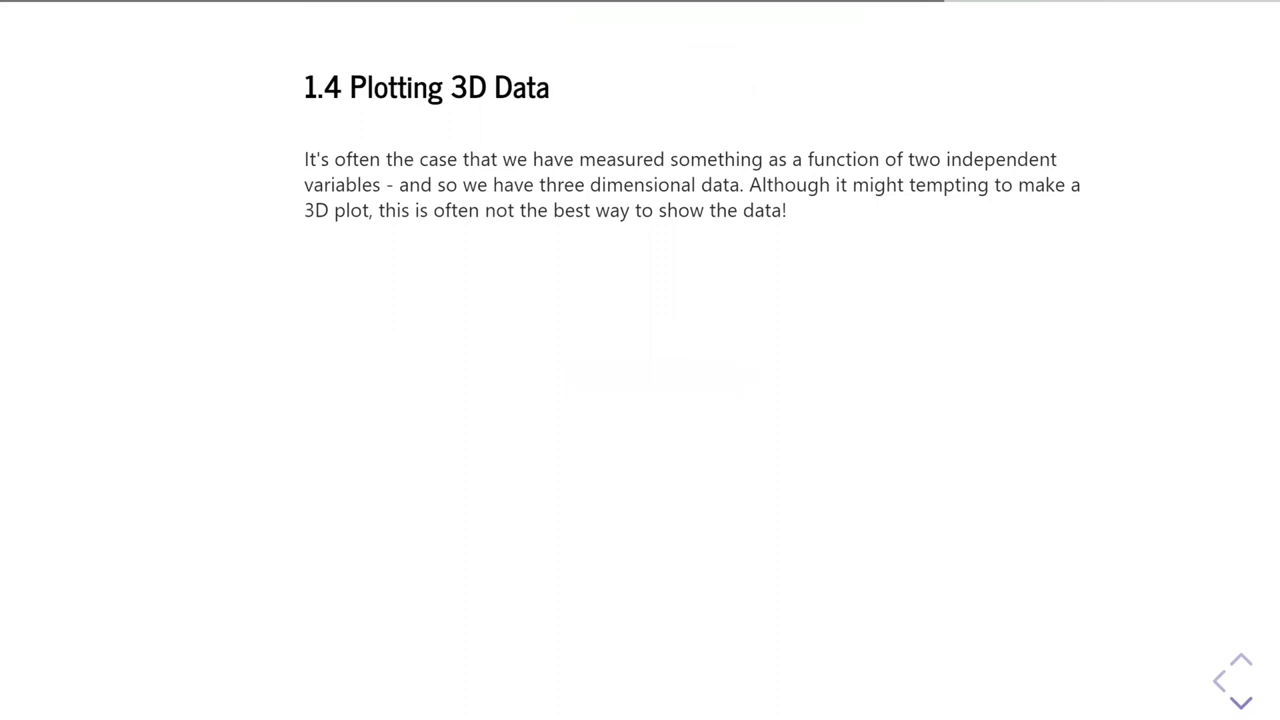
# - Reveal the uniformly sampled data text and the 101×101 meshgrid code cell
pyautogui.scroll(-3)
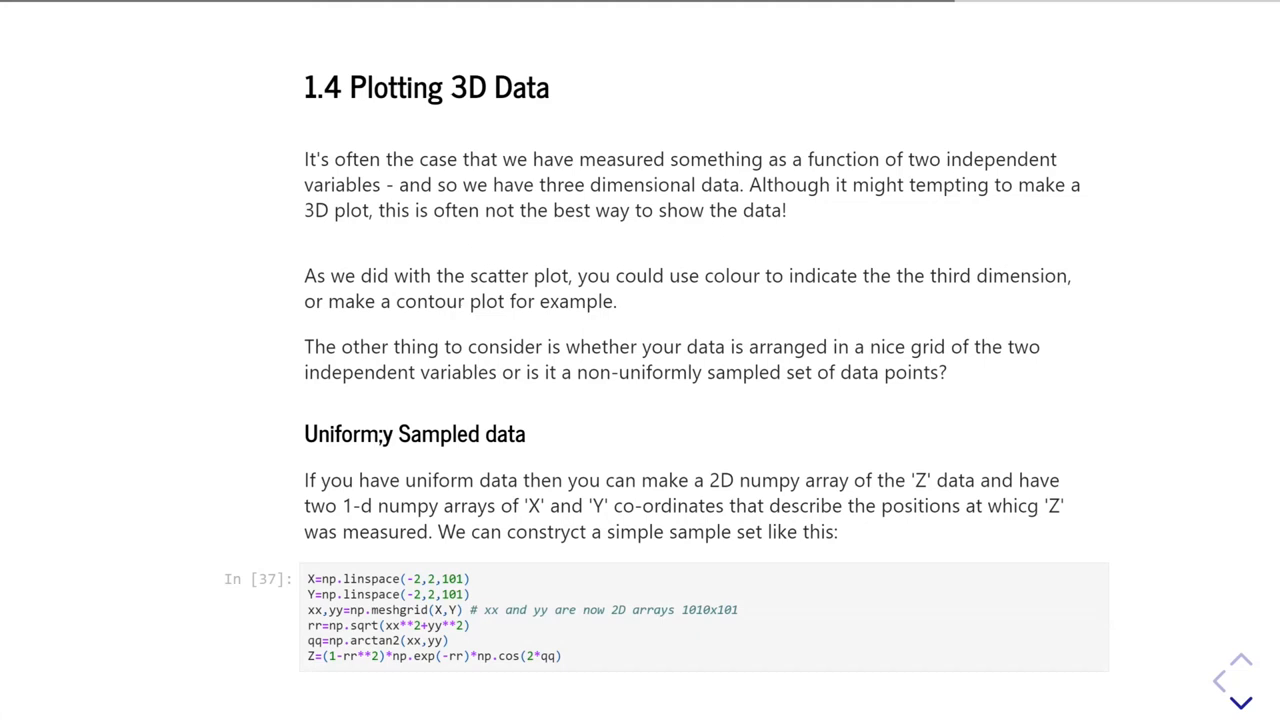
# - Advance to the Contour Plots slide introducing contours over colour plots
pyautogui.scroll(-3)
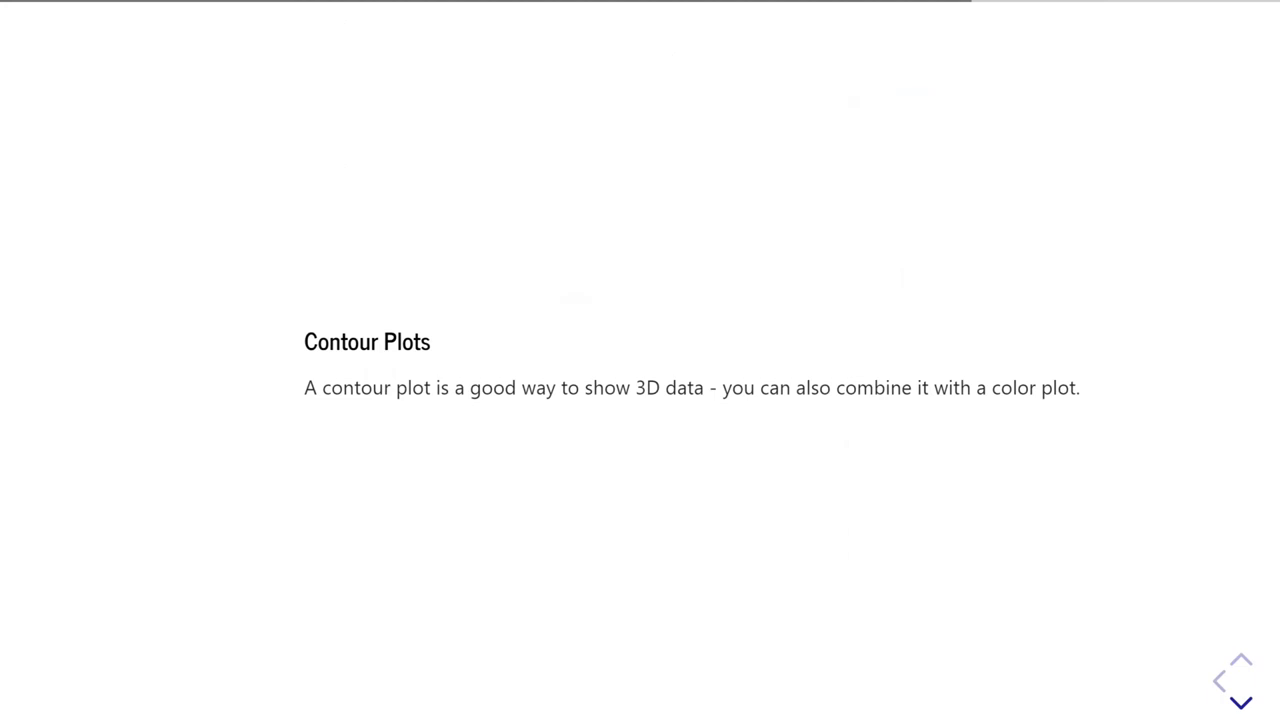
# - Advance through the In [39] red fixed-level contour plot to the filled-contour output
pyautogui.scroll(-3)
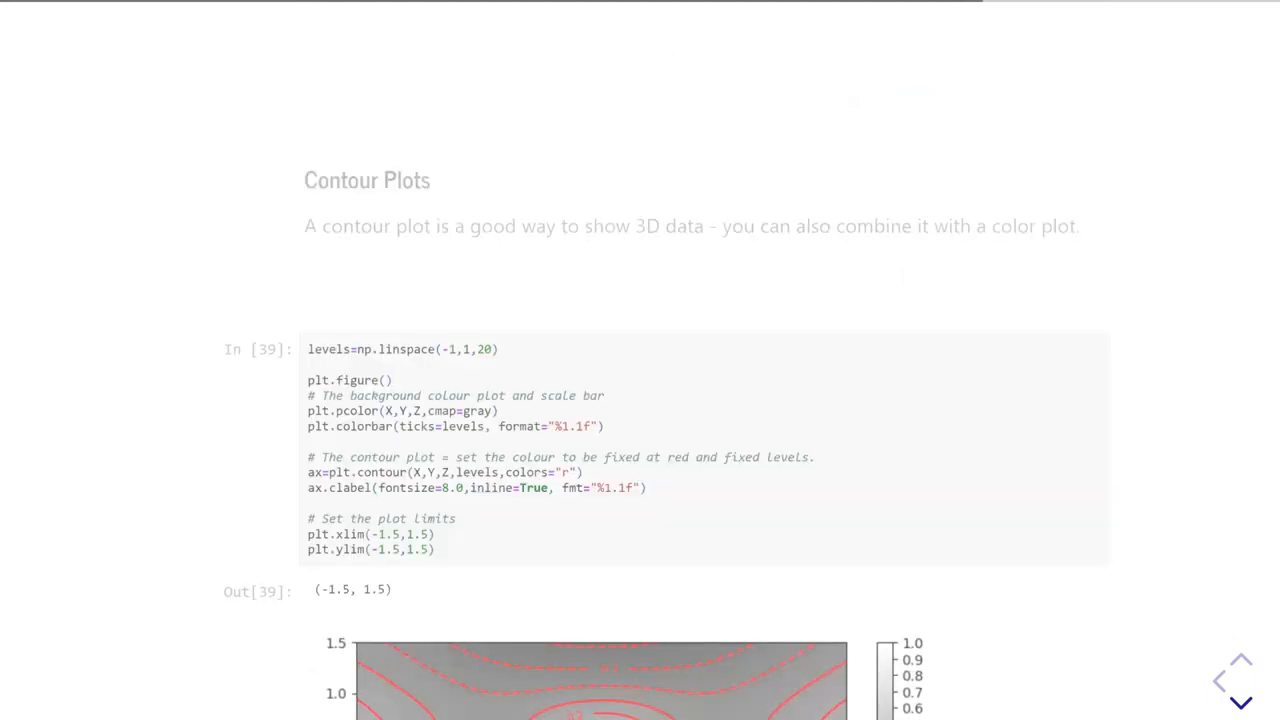
pyautogui.scroll(-3)
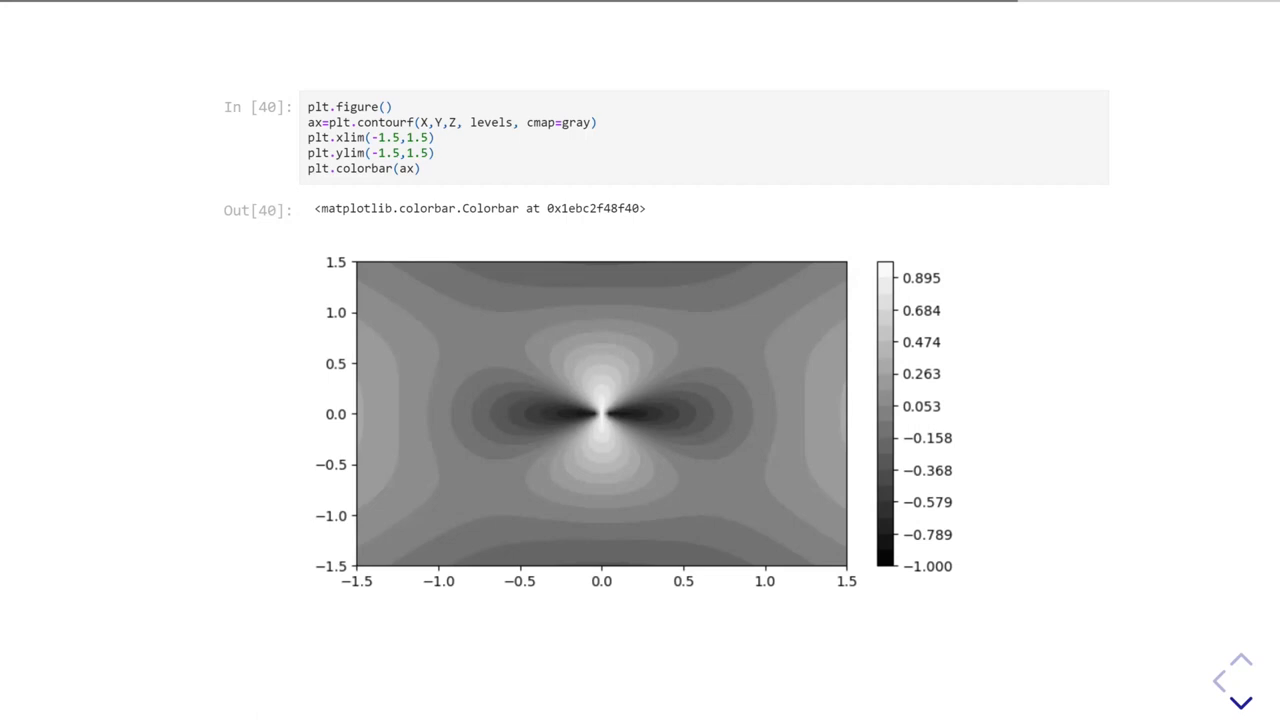
# - Advance past the plt.contourf colorbar plot to the Image Data slide
pyautogui.scroll(-3)
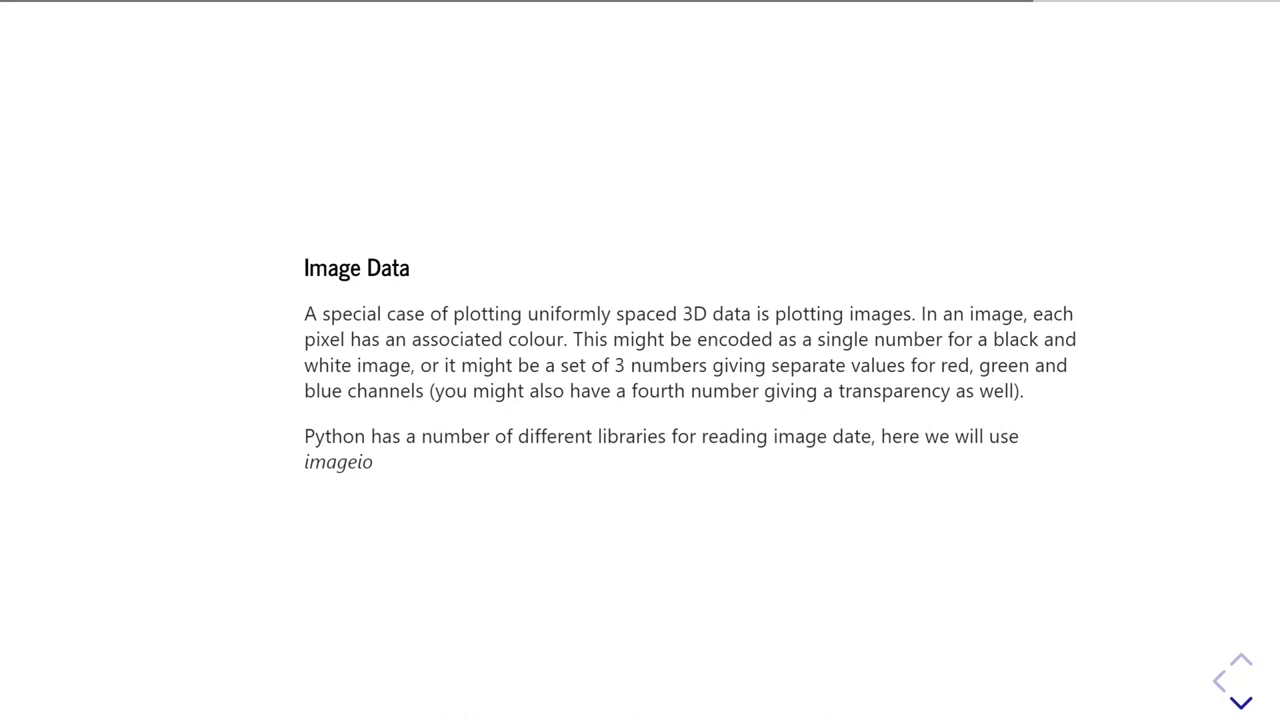
# - Show the imread/plt.imshow campus photo slide, then its grayscale-averaged version
pyautogui.click(1240, 704)
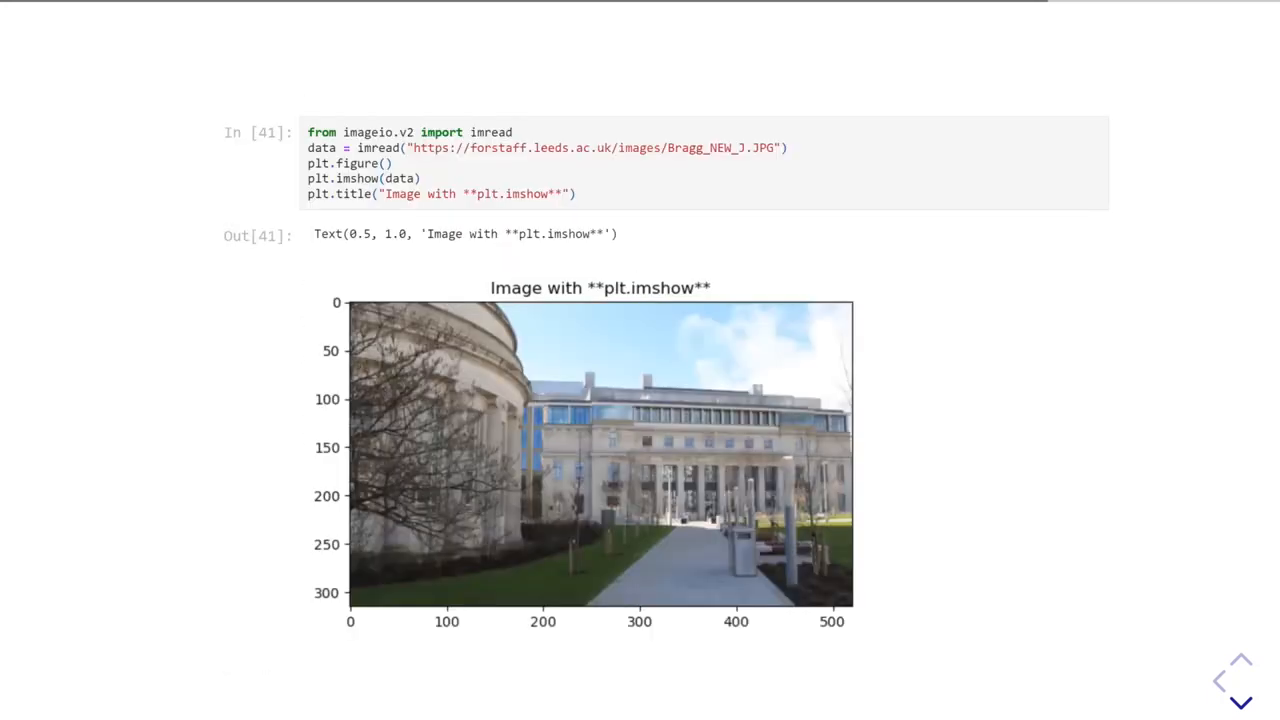
pyautogui.scroll(-3)
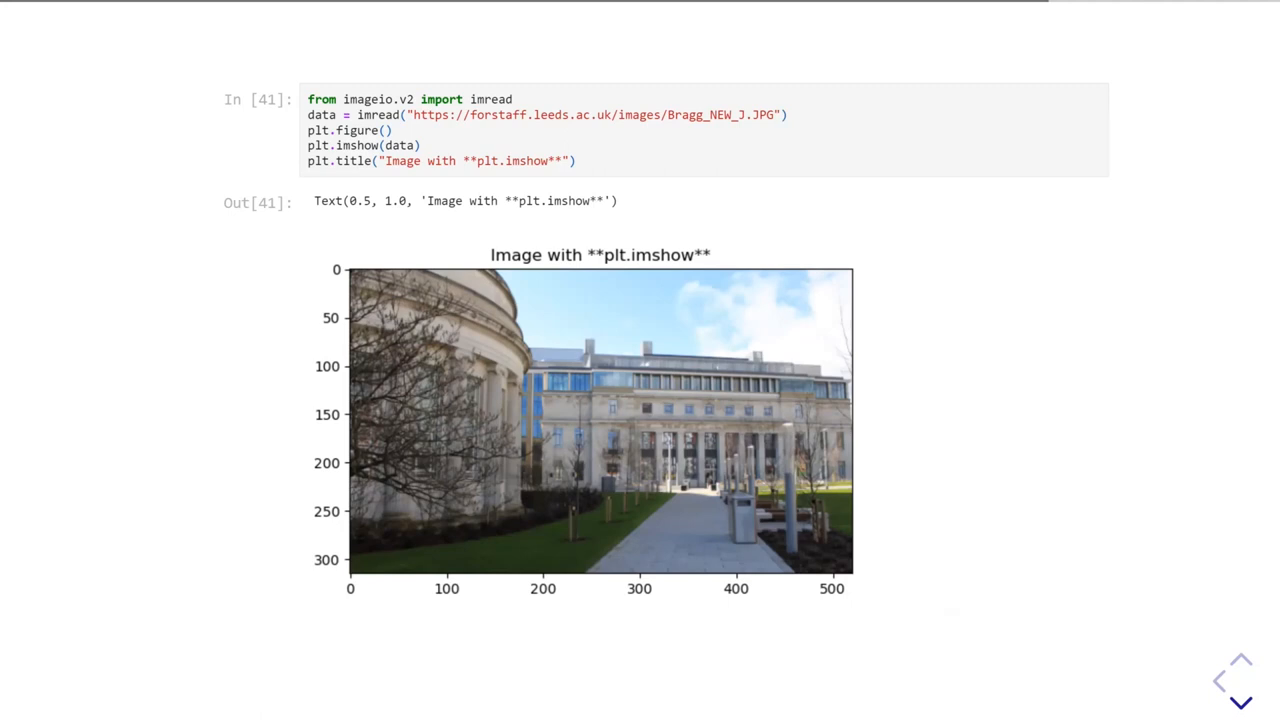
pyautogui.scroll(-3)
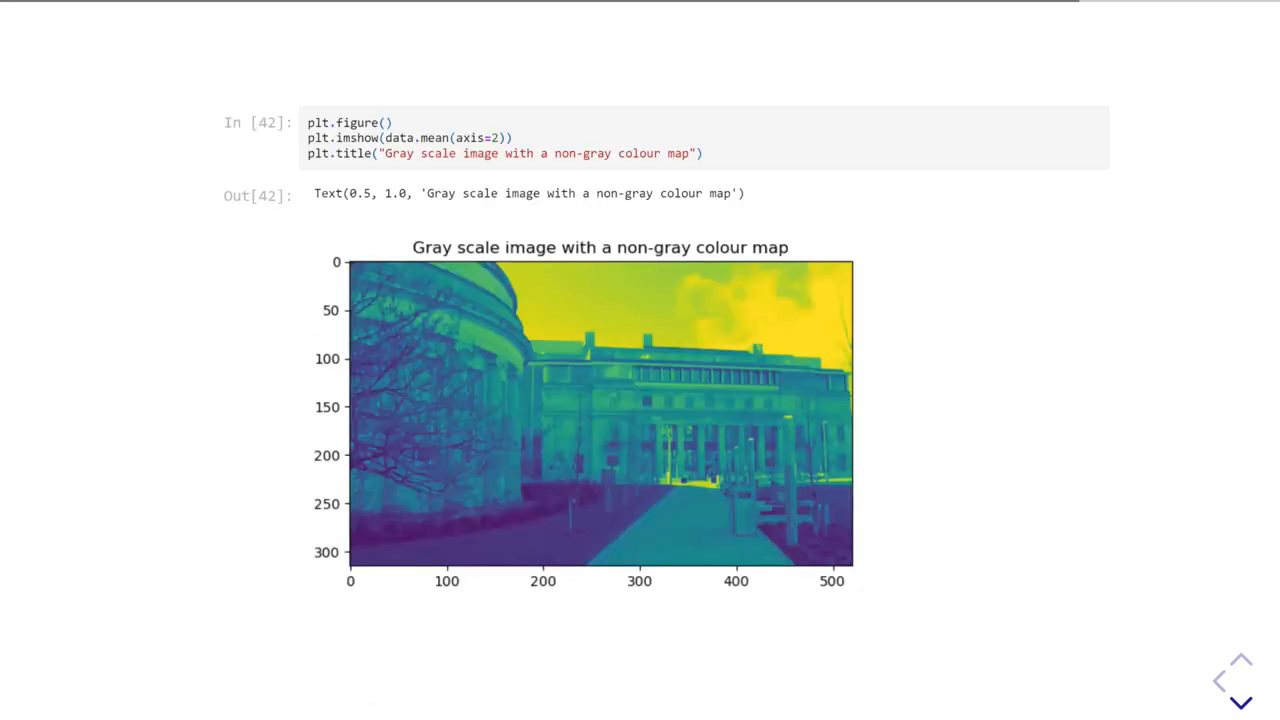
# - Bring up the plt.pcolor vs plt.imshow slide with the vertically flipped photo
pyautogui.scroll(3)
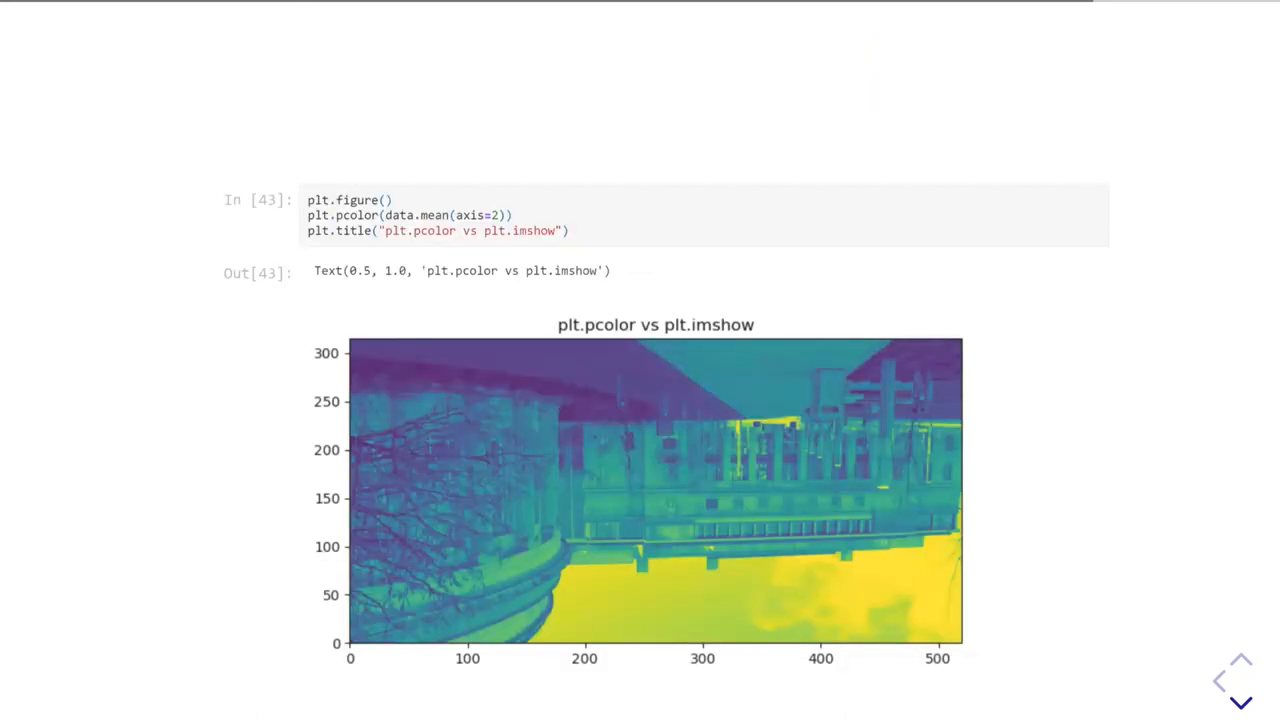
pyautogui.scroll(-3)
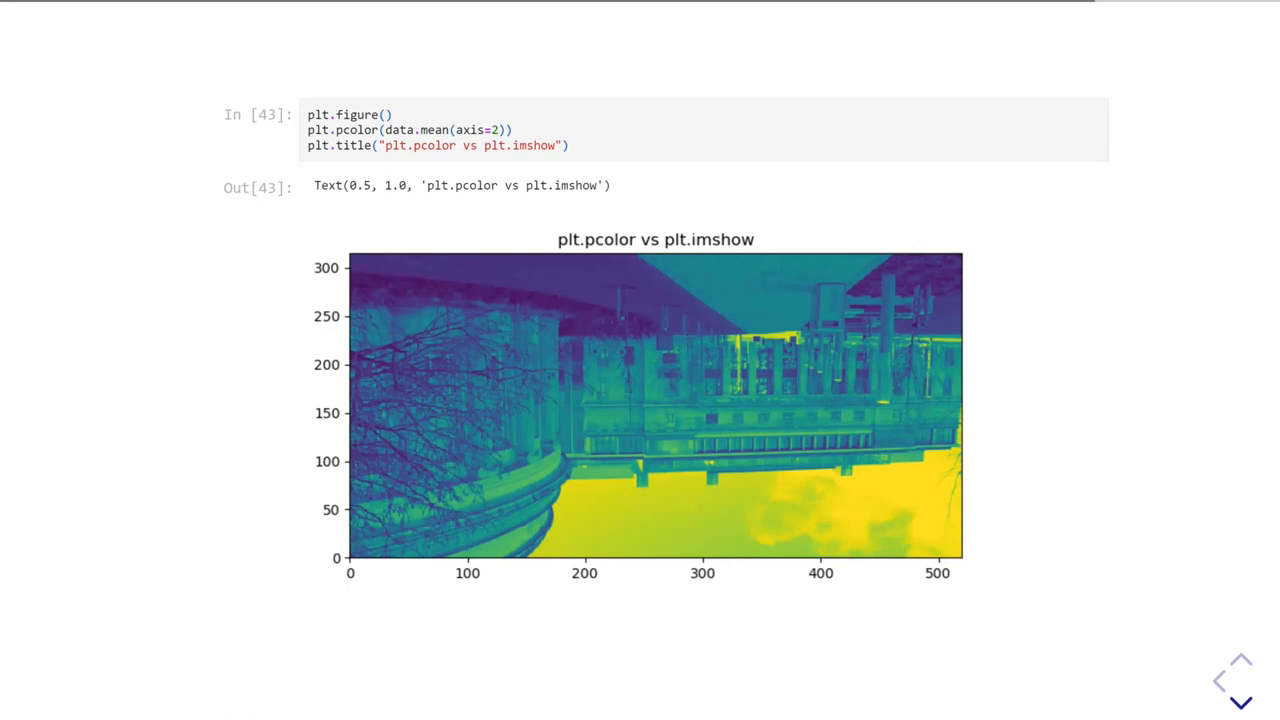
# - Advance past the cmap=gray photo slide to the True 3D plots mplot3d introduction
pyautogui.scroll(-3)
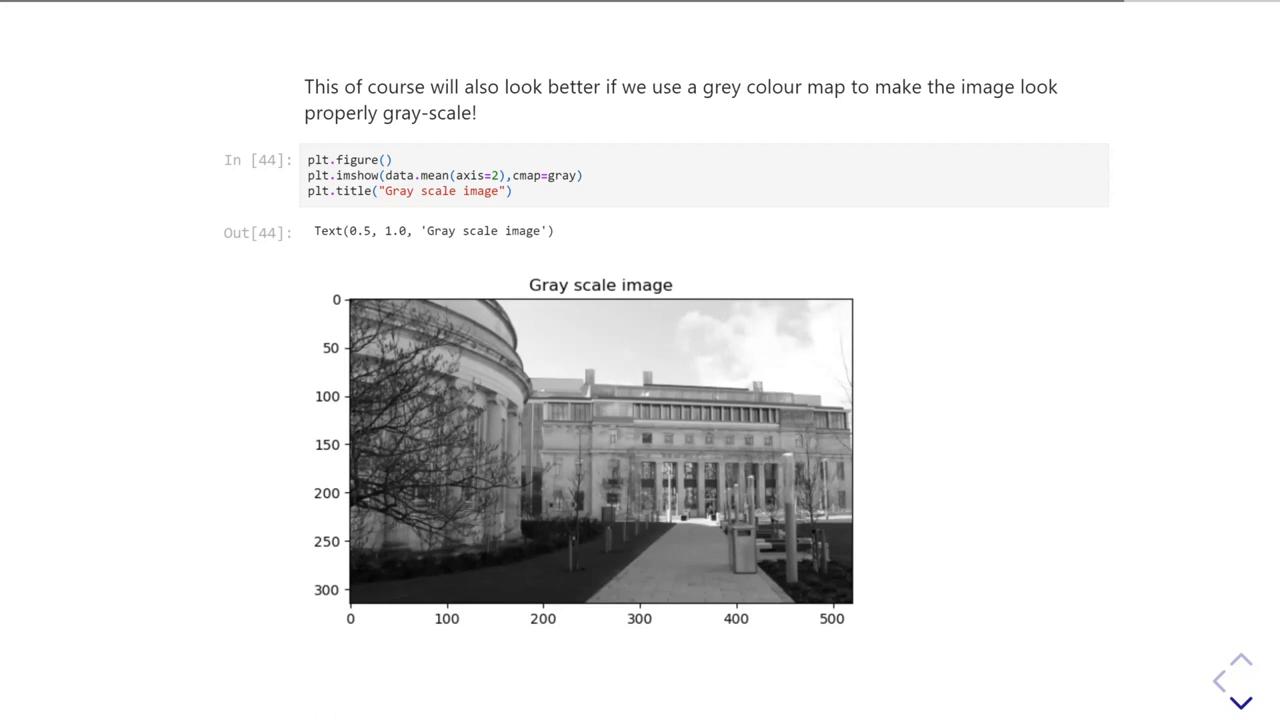
pyautogui.scroll(-3)
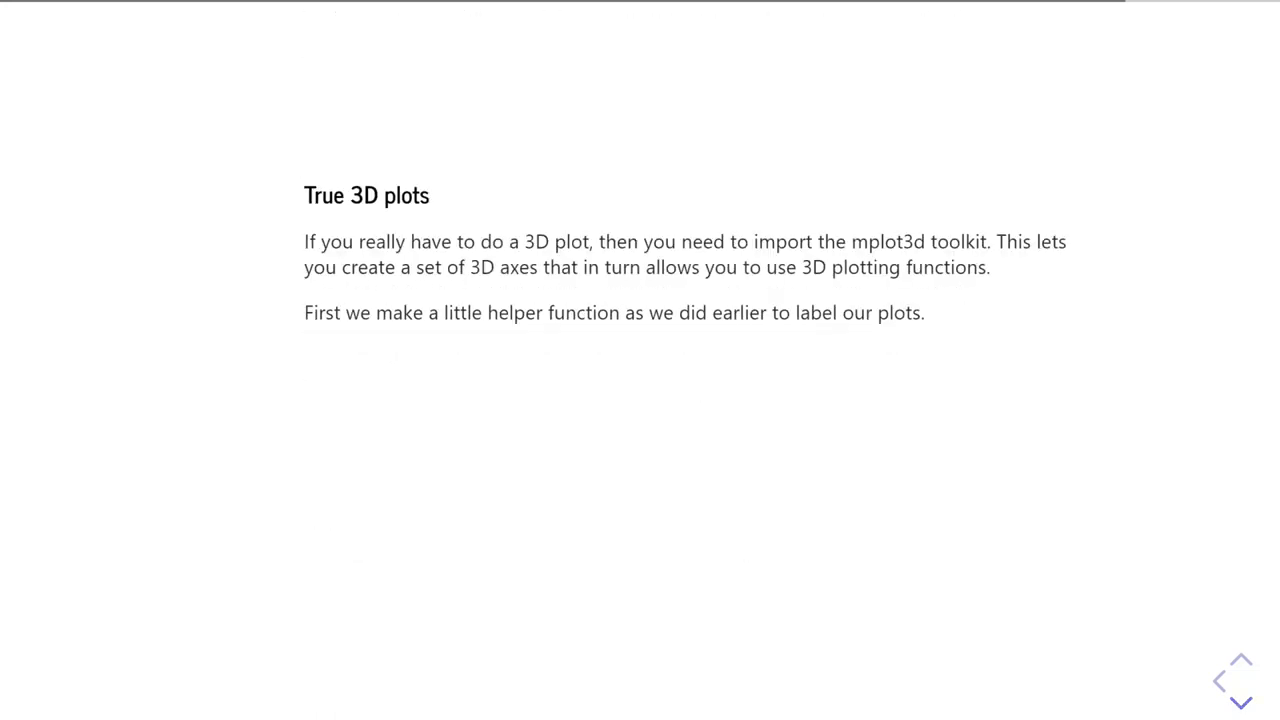
# - Show the 3D Projection Plot slide with ax.contour(X, Y, Z, 50, cmap=gray)
pyautogui.scroll(-3)
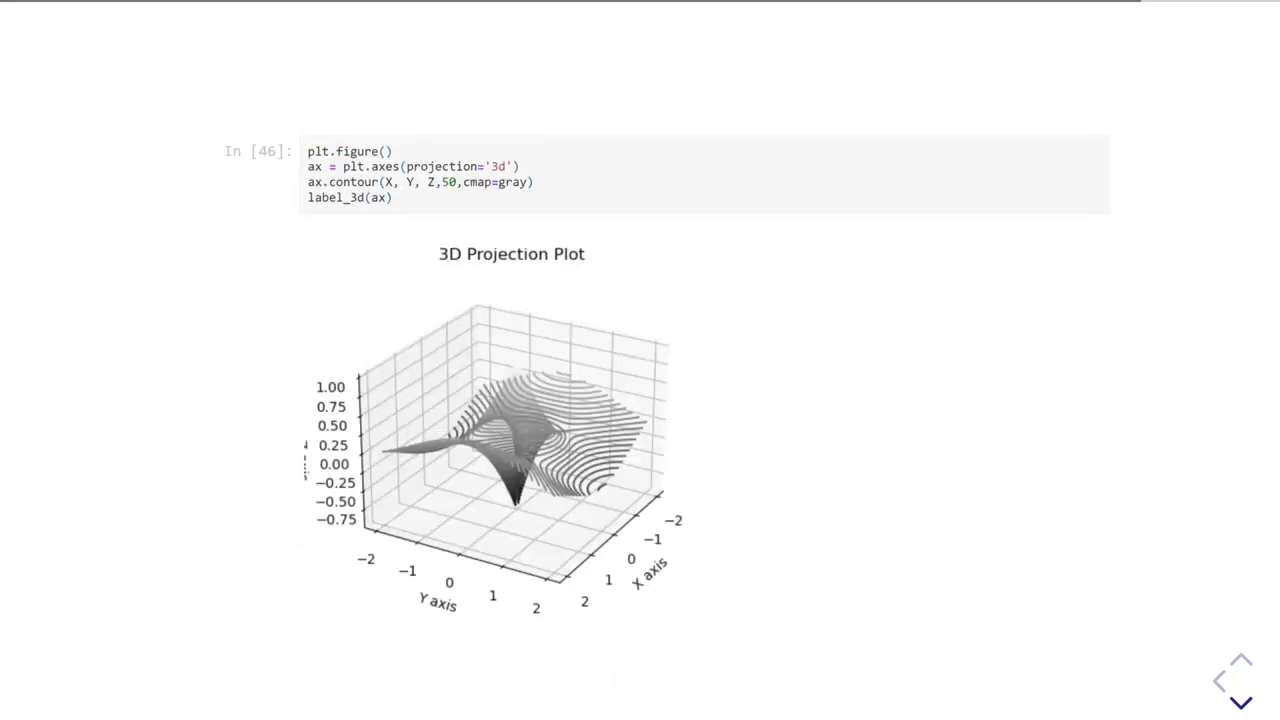
pyautogui.scroll(-3)
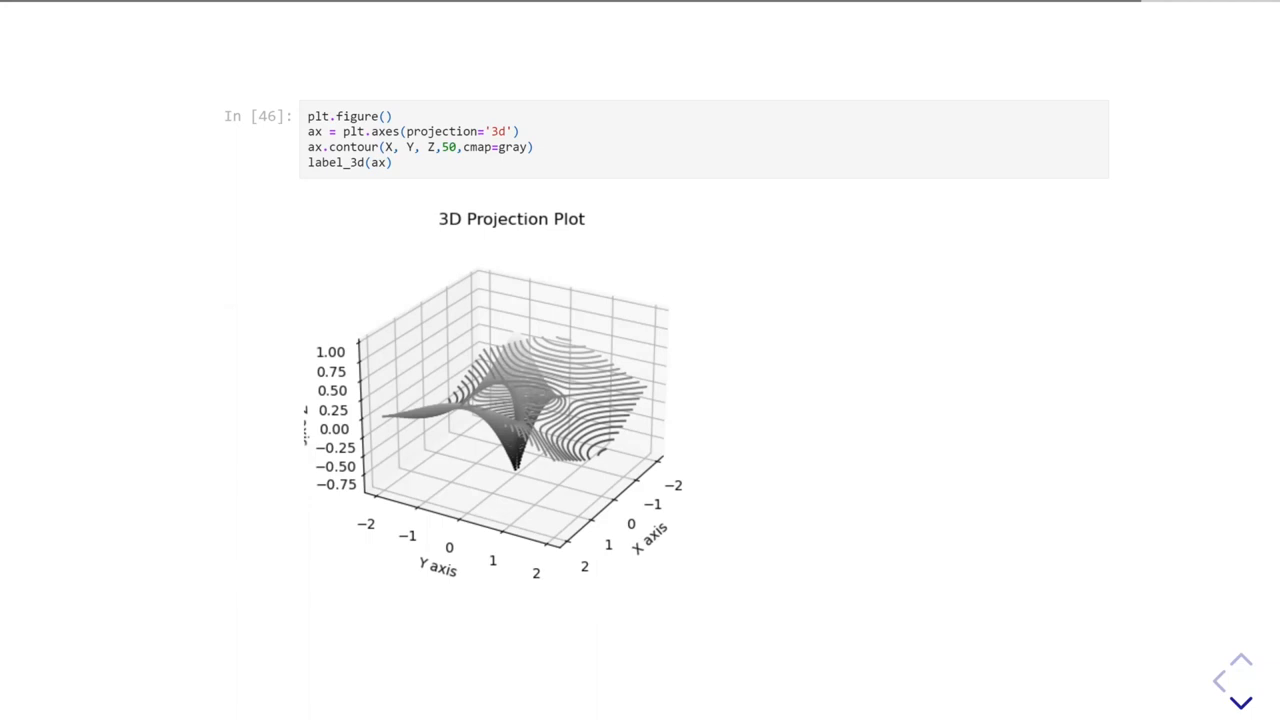
pyautogui.scroll(-3)
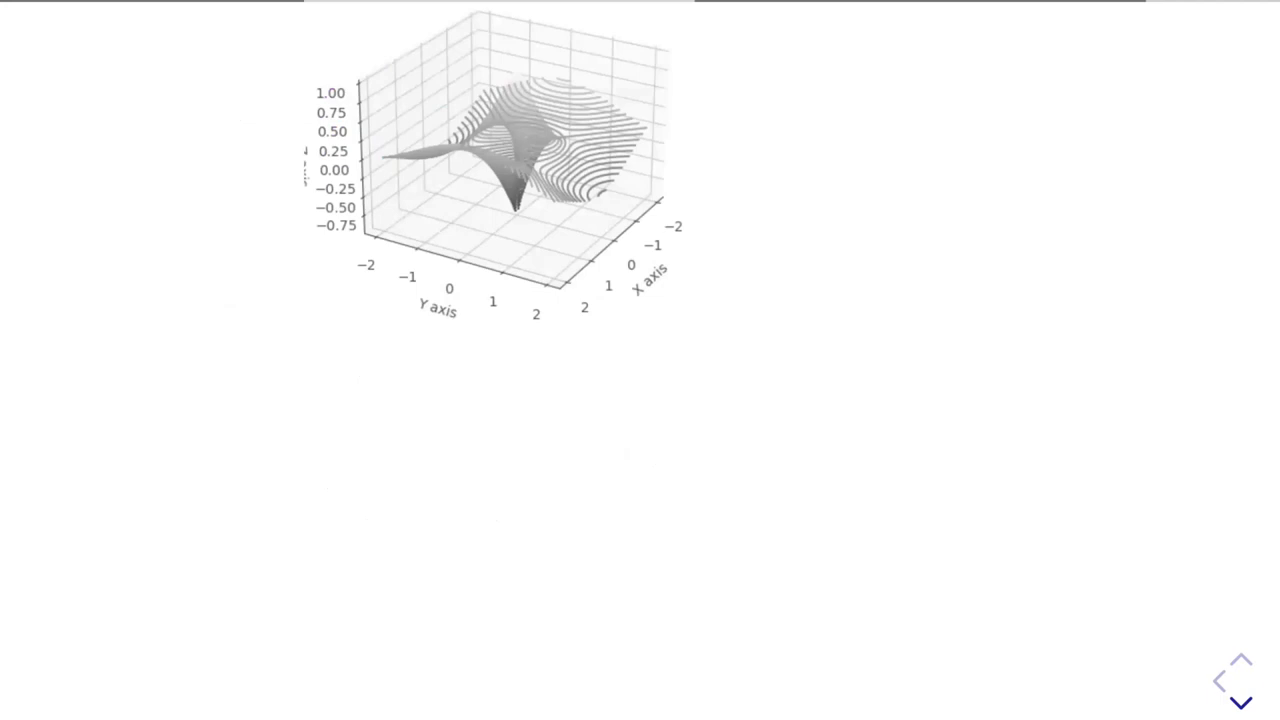
# - Advance past the viridis plot_surface slide to the Interpolation Method griddata code
pyautogui.scroll(-3)
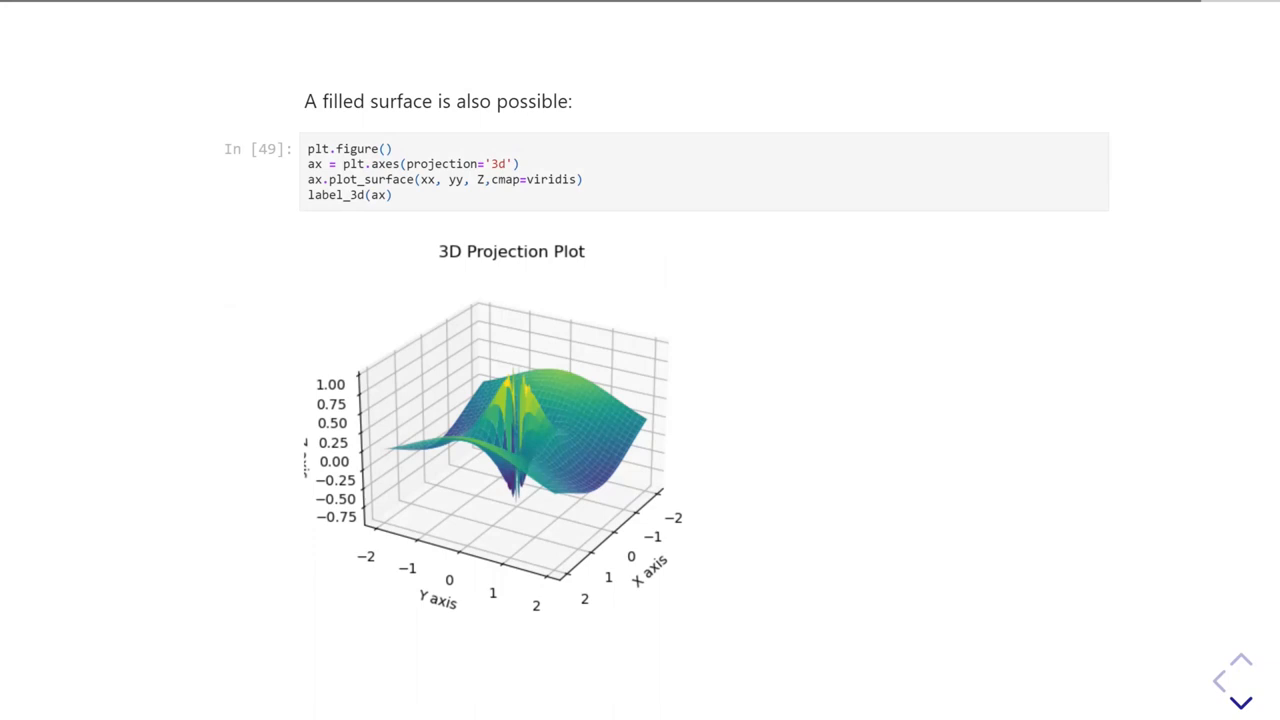
pyautogui.scroll(-3)
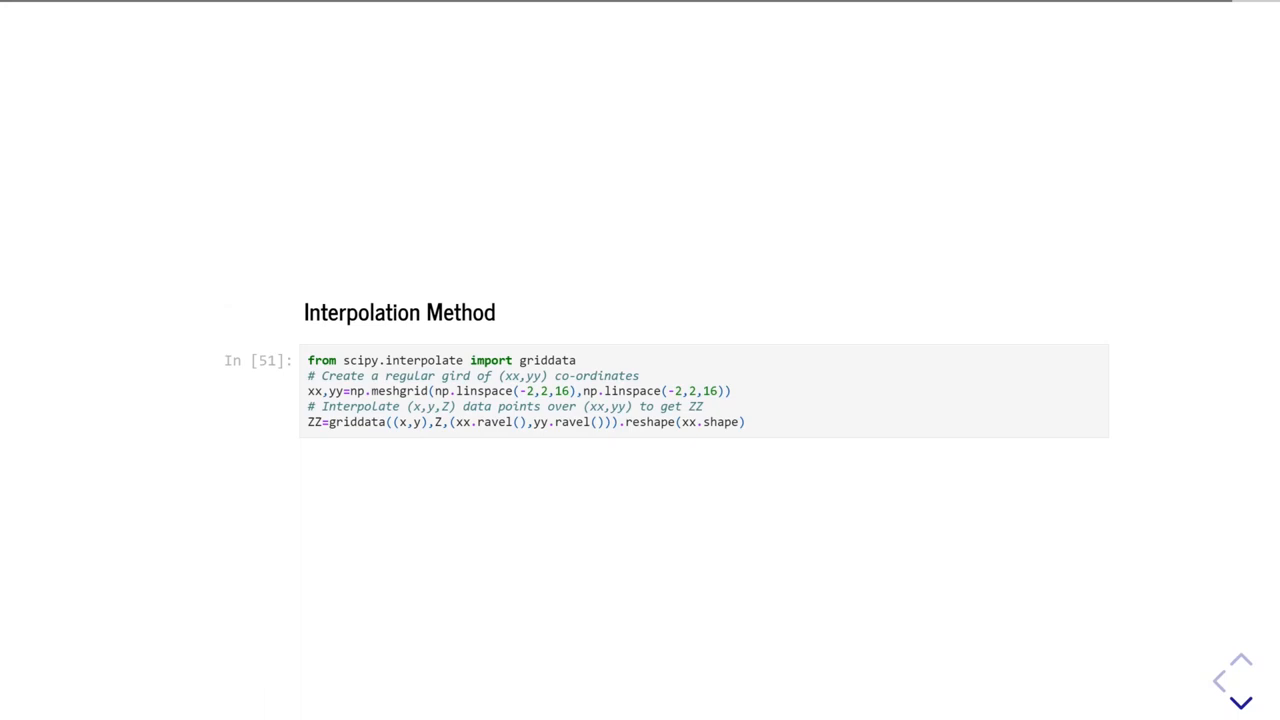
# - Advance from the Interpolation Method slide to the Scatter Plot Method heading
pyautogui.scroll(-3)
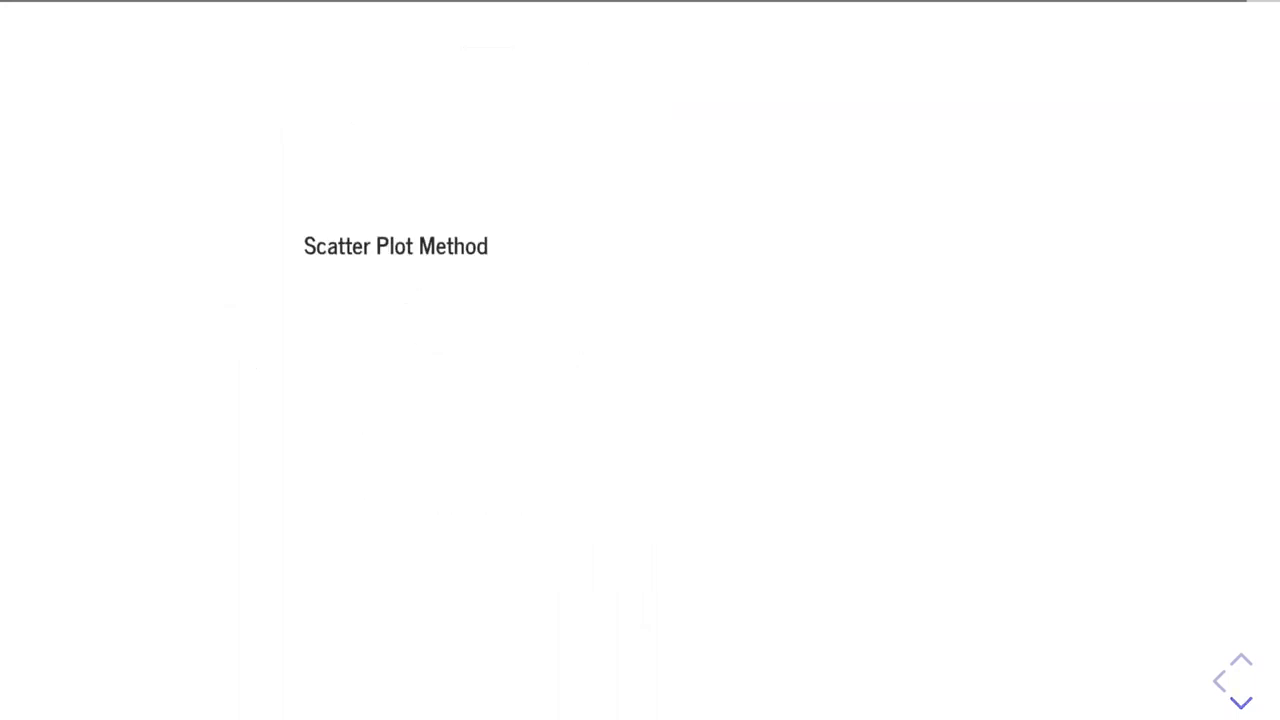
# - Advance the slideshow to the Scatter Plot Method slide with the viridis 3D scatter output
pyautogui.scroll(3)
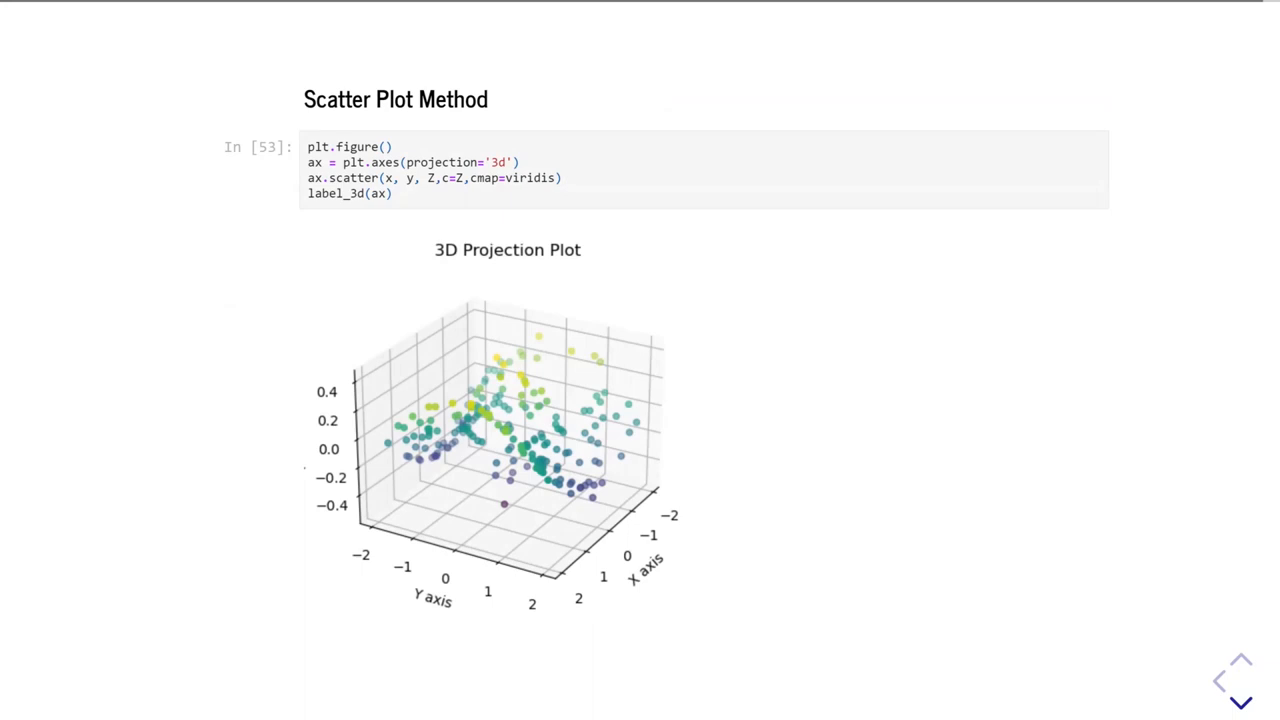
# - Scroll through the 3D scatter output down to the Tri-surf Method slide heading
pyautogui.scroll(-3)
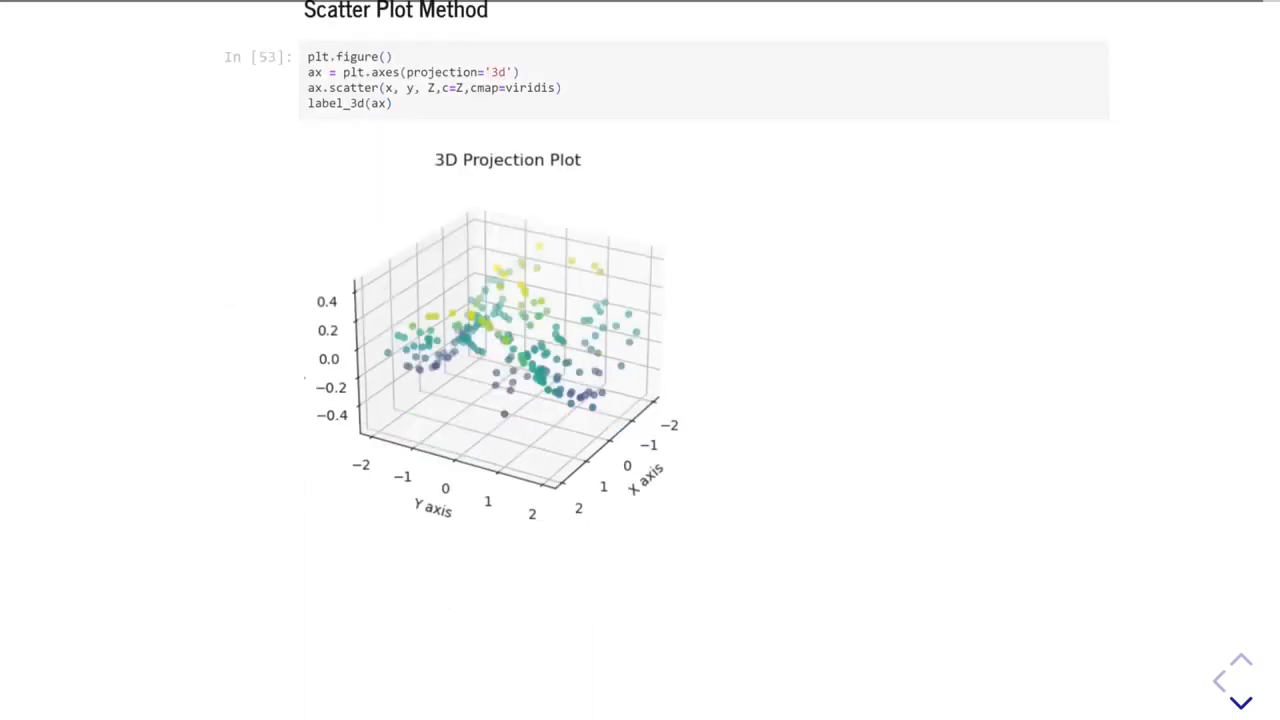
pyautogui.scroll(-3)
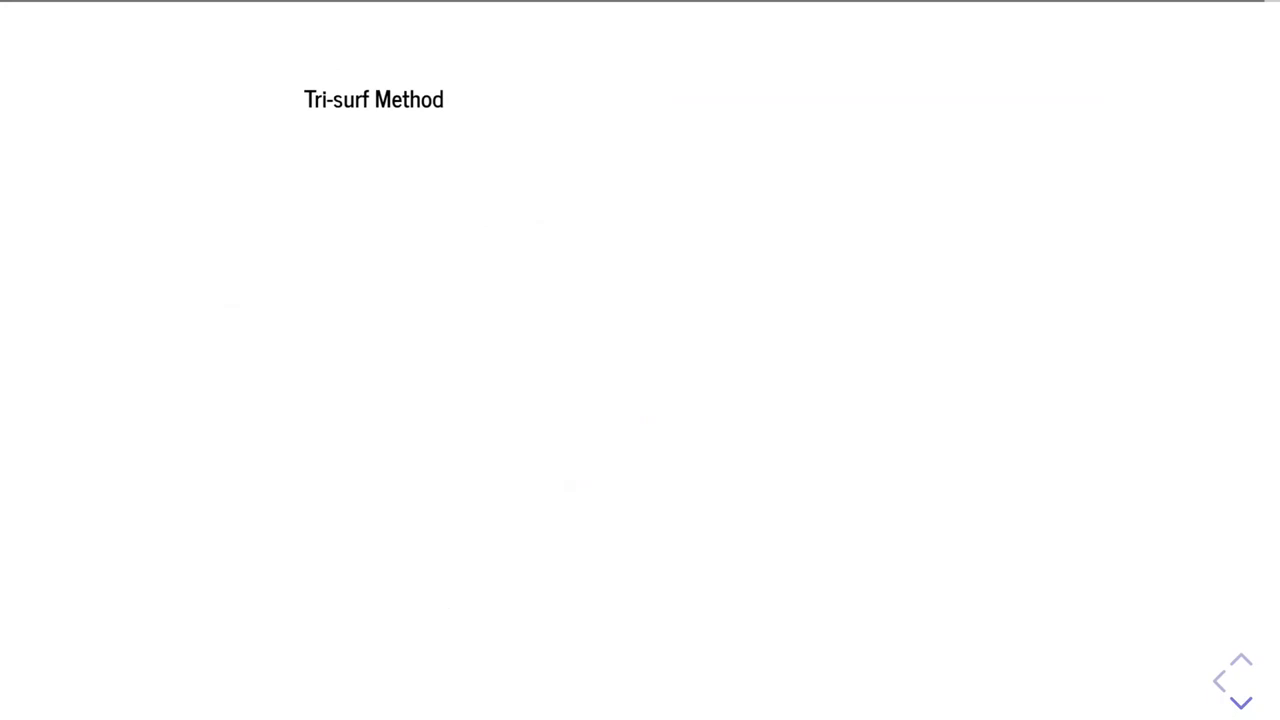